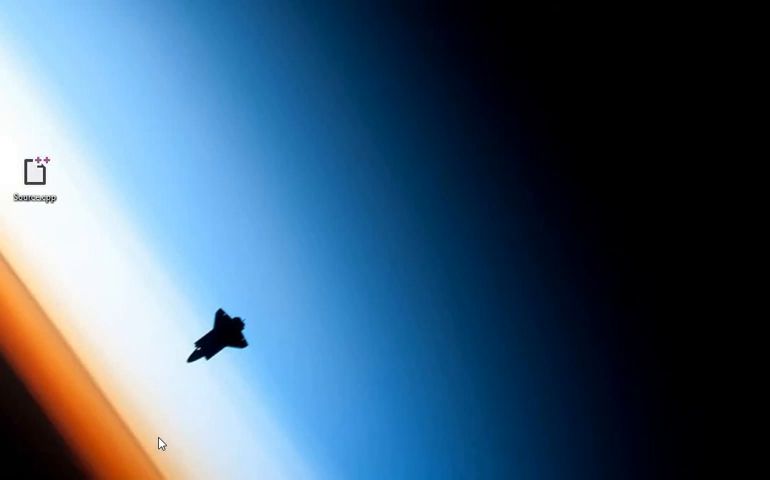
mouse_move(54, 228)
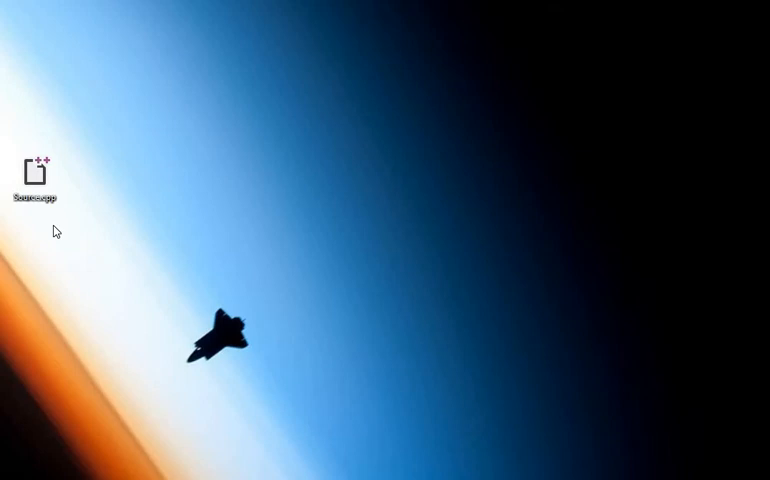
mouse_move(52, 284)
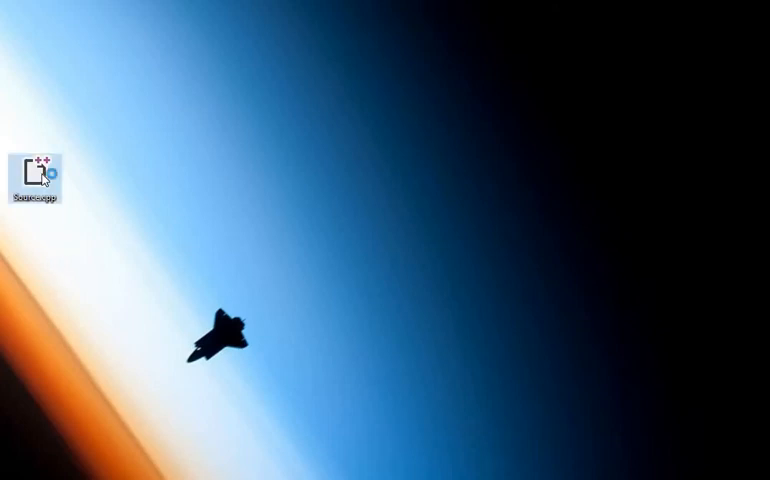
Step: Open the desktop Source.cpp on its own and browse the Debug menu without choosing anything
double_click(40, 168)
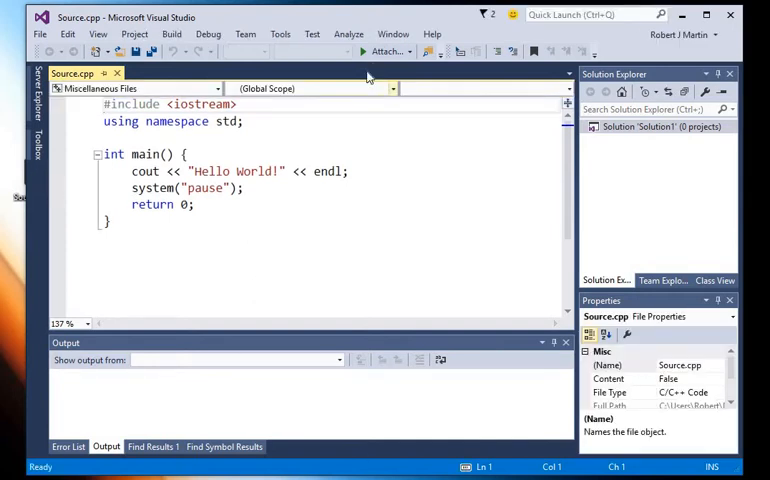
click(384, 52)
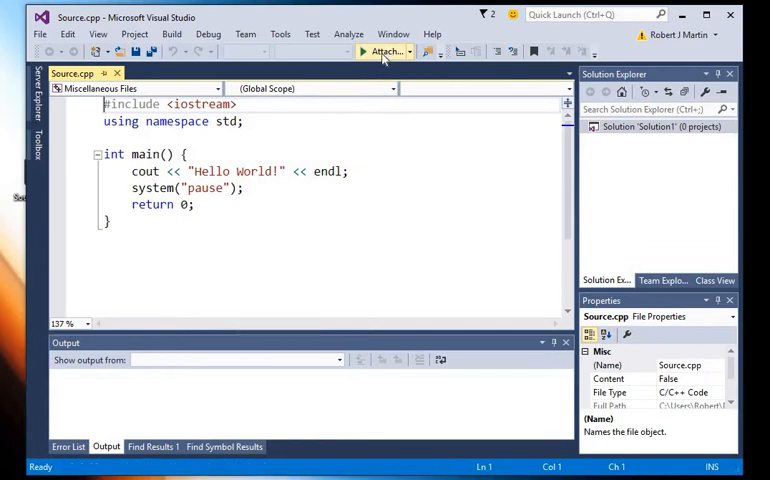
click(172, 34)
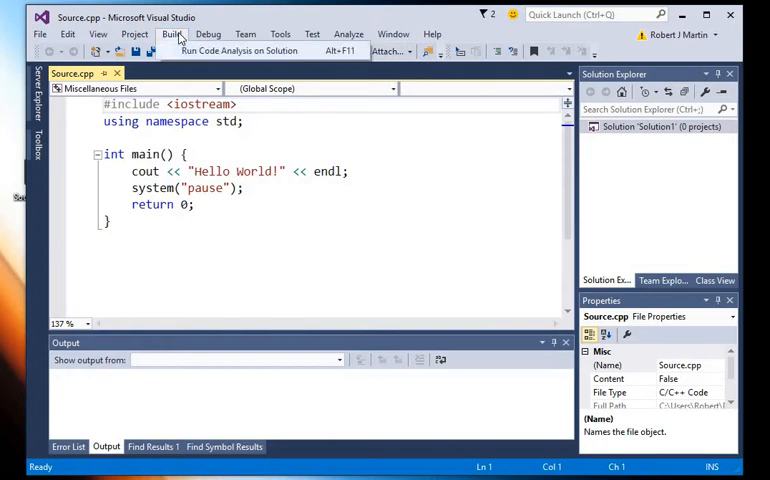
click(208, 32)
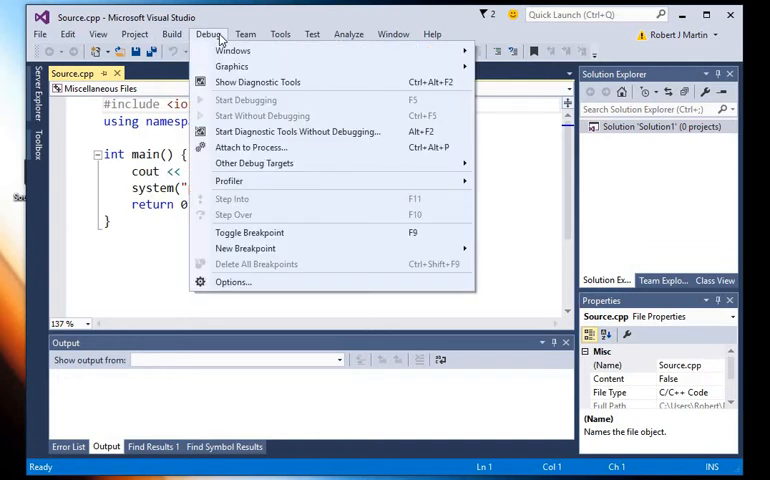
mouse_move(128, 204)
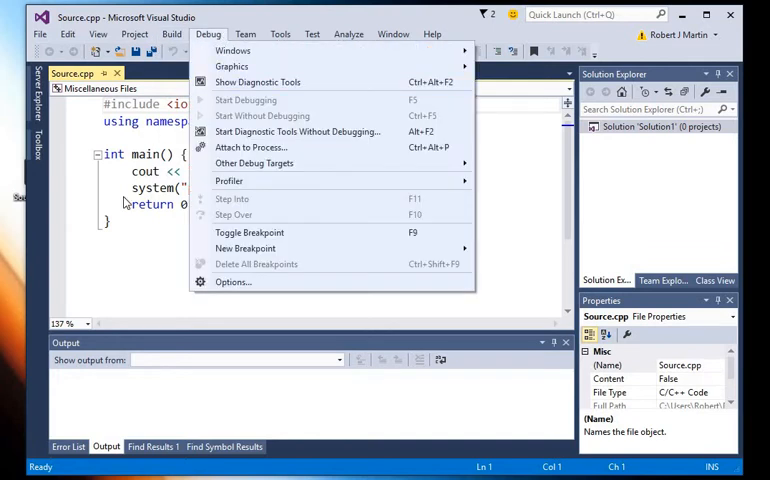
click(128, 284)
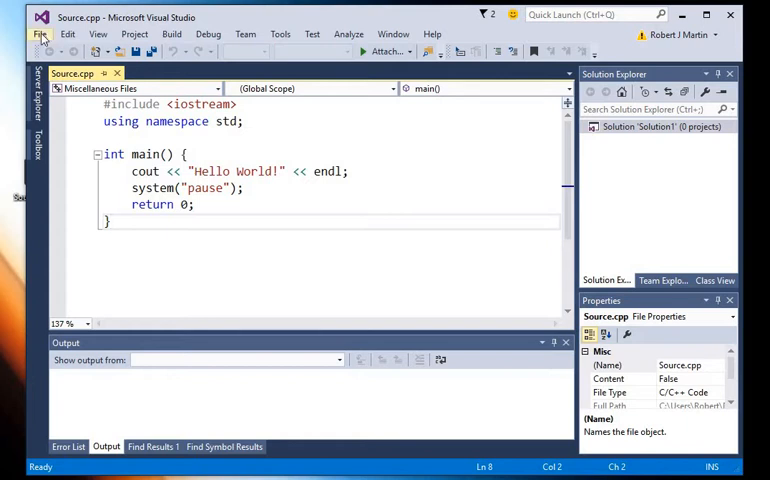
Step: Create a new Visual C++ Empty Project named Project3 via File > New > Project
click(40, 34)
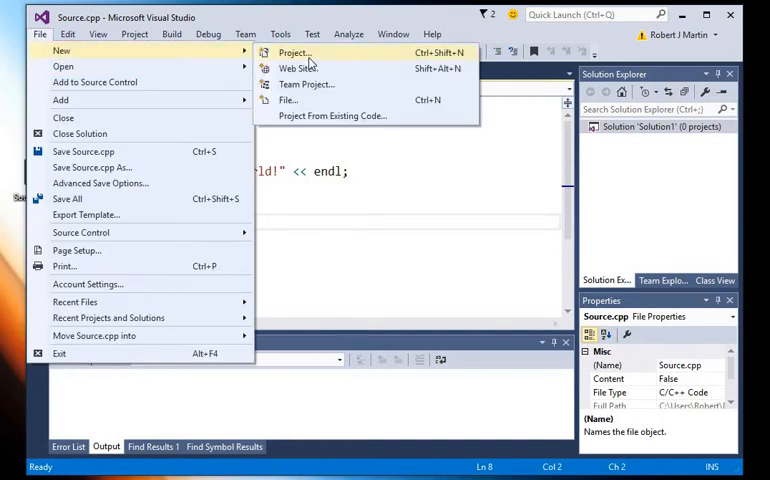
click(292, 52)
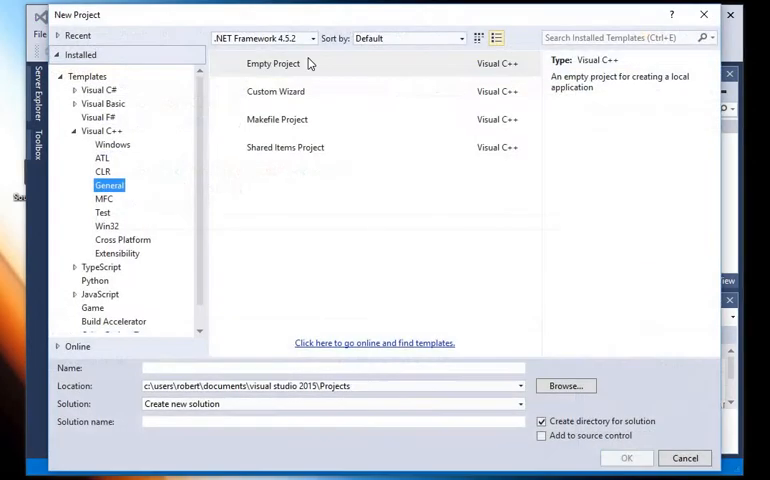
click(272, 64)
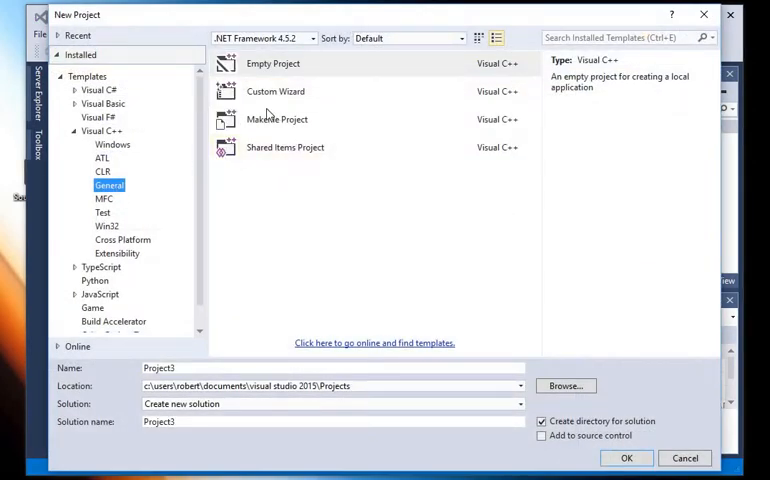
click(272, 64)
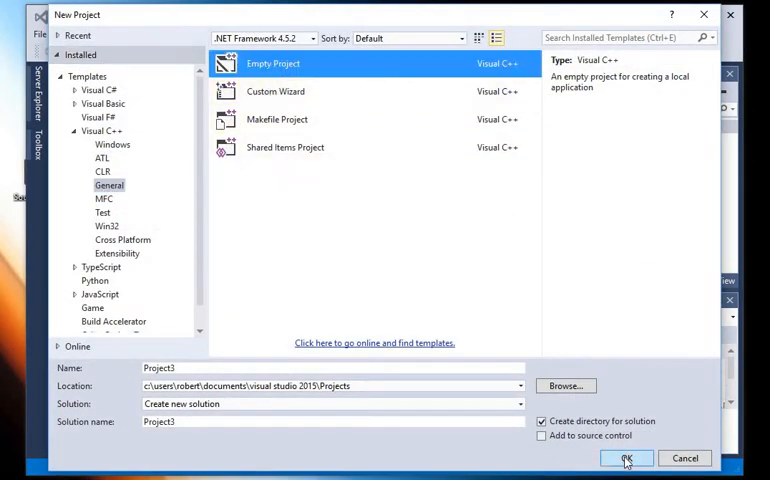
click(624, 458)
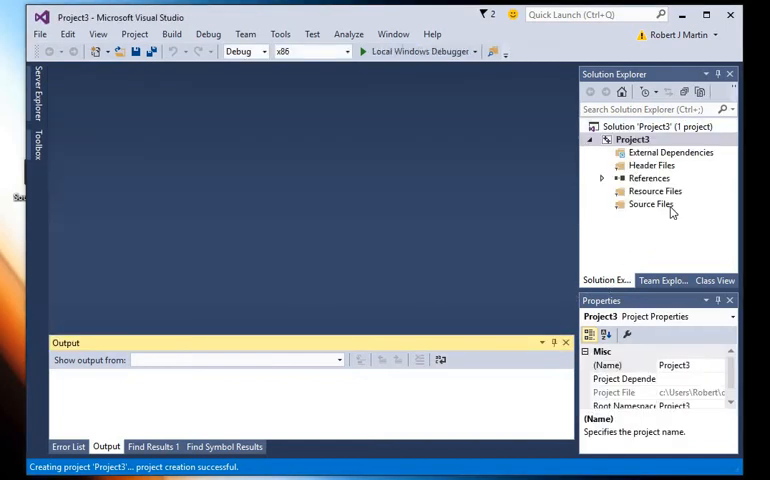
Step: Add the existing desktop Source.cpp as an item under Project3's Source Files
right_click(652, 204)
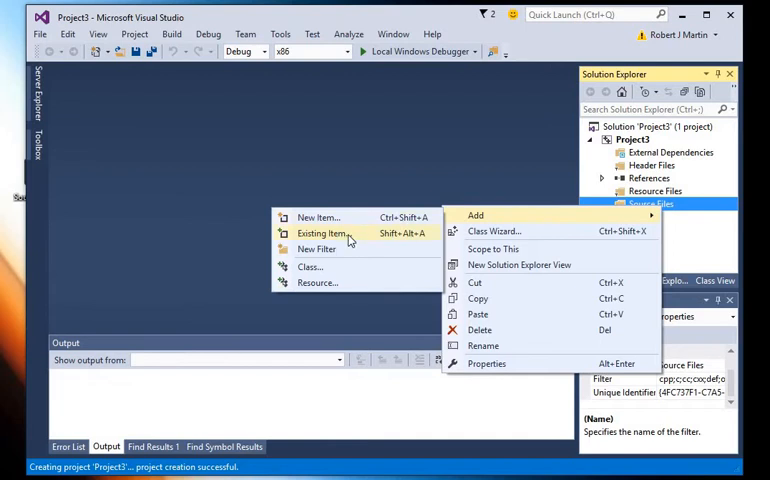
click(322, 232)
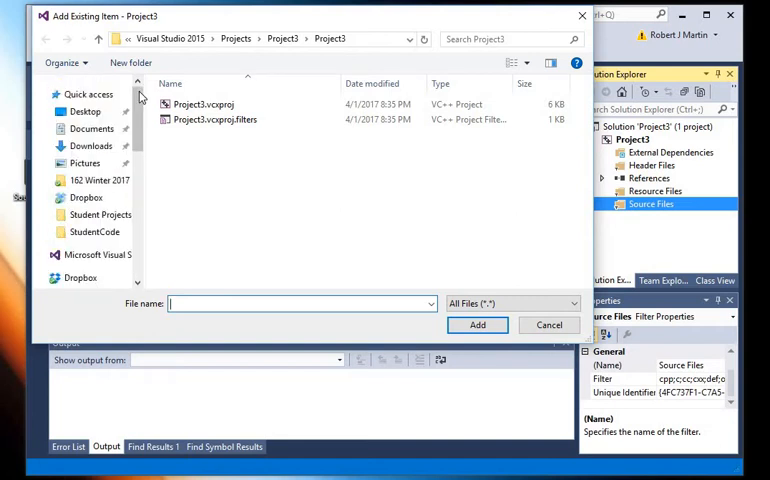
click(84, 112)
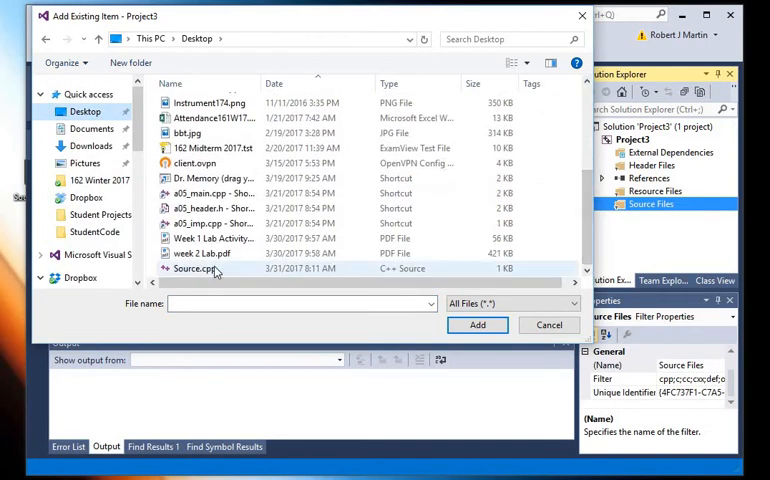
click(478, 324)
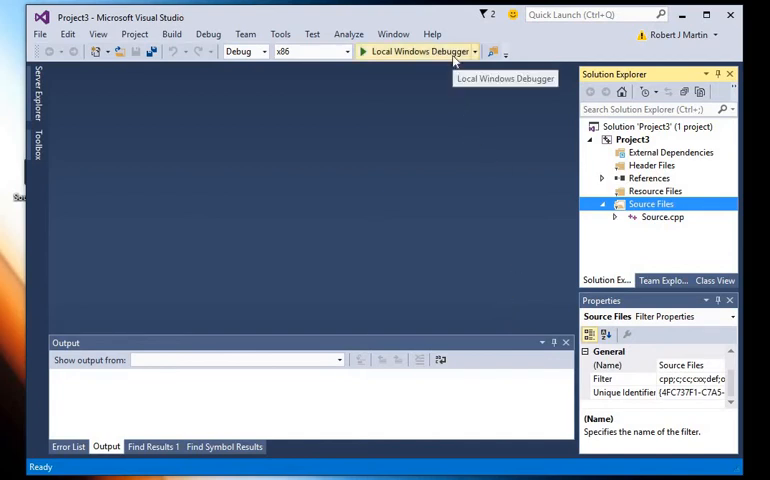
click(172, 34)
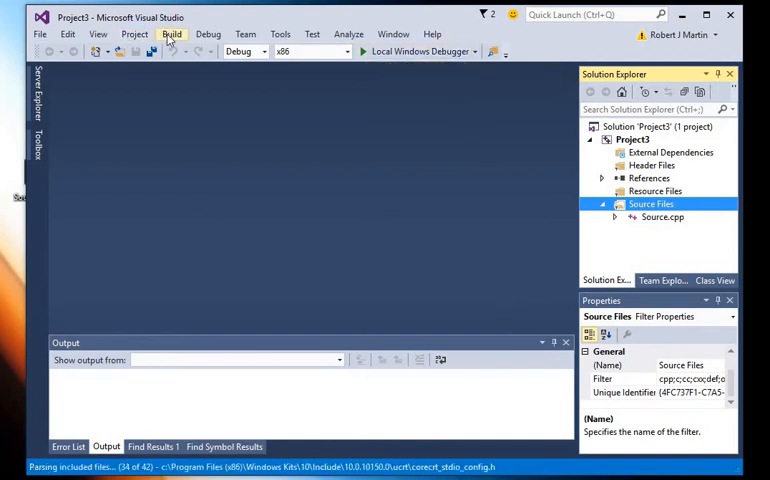
click(172, 32)
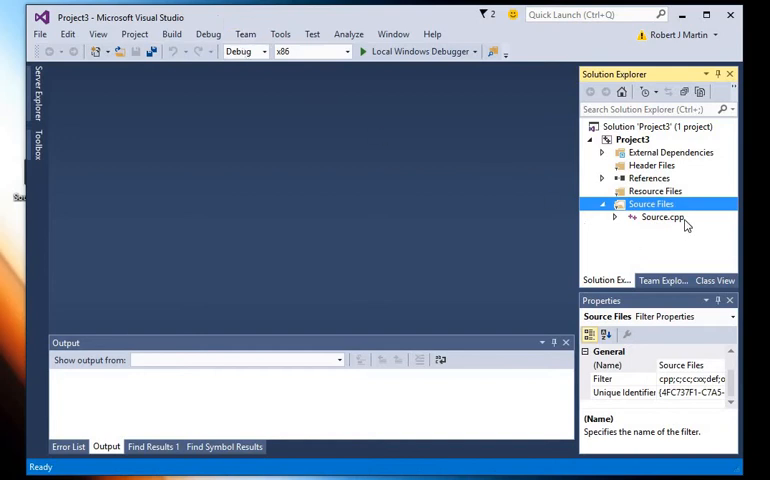
Step: Open Project3's Source.cpp in the editor, select all its Hello World code, then clear the selection
click(660, 216)
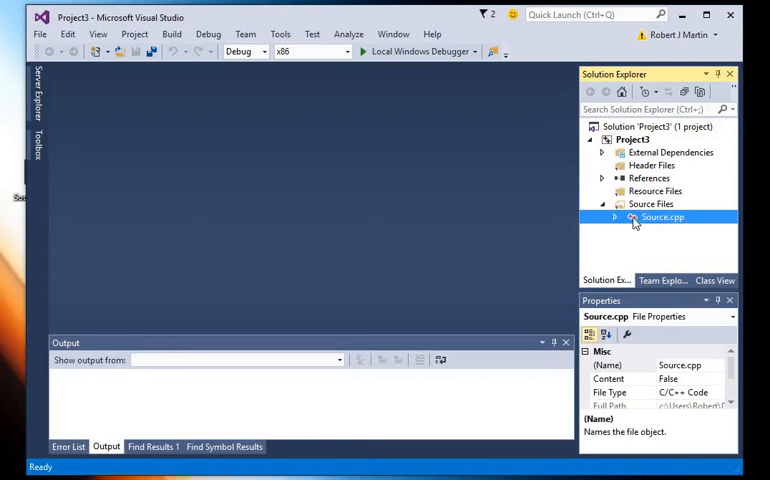
double_click(664, 216)
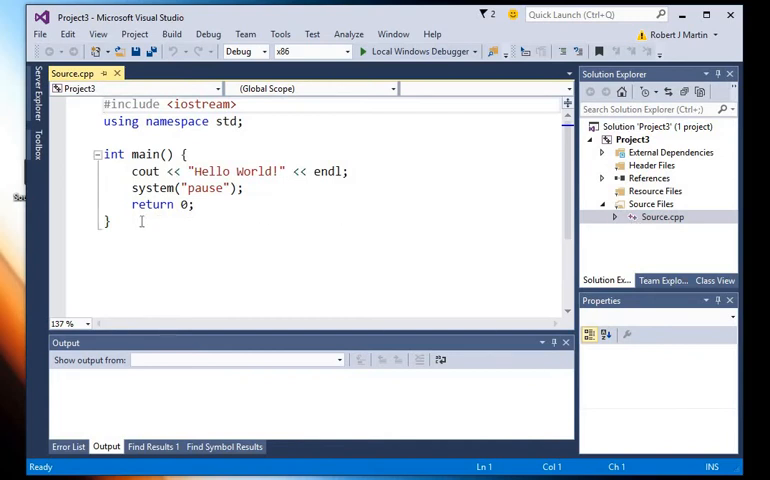
key(ctrl+a)
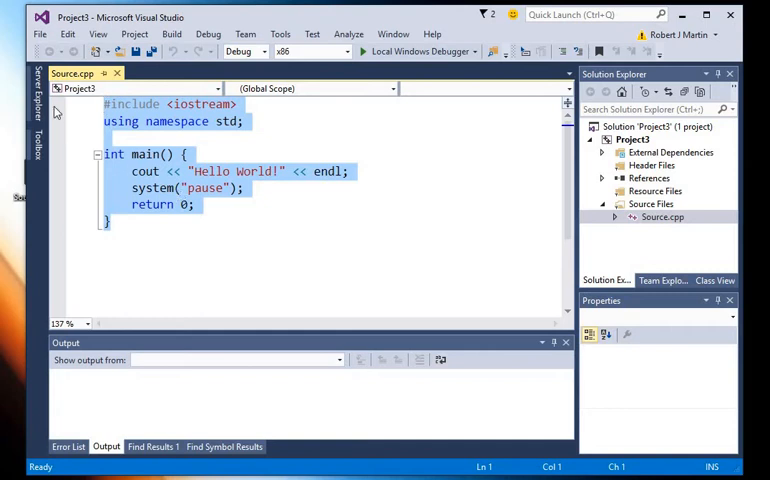
click(40, 32)
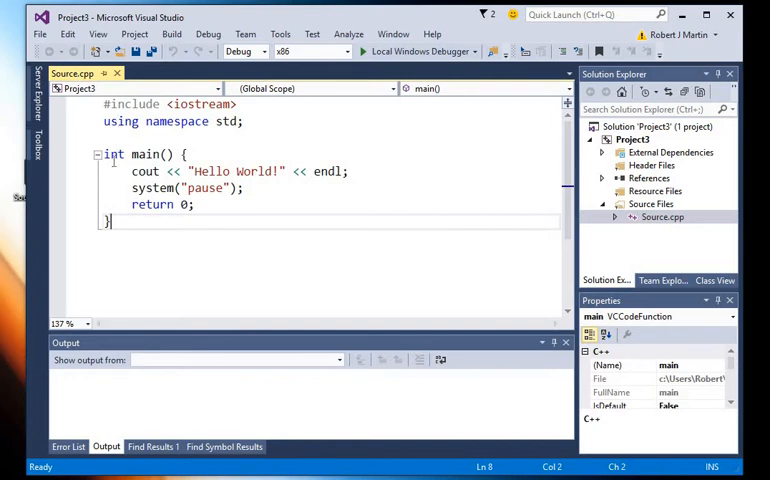
Step: Save a copy of Source.cpp into the Documents folder via Save As
click(40, 32)
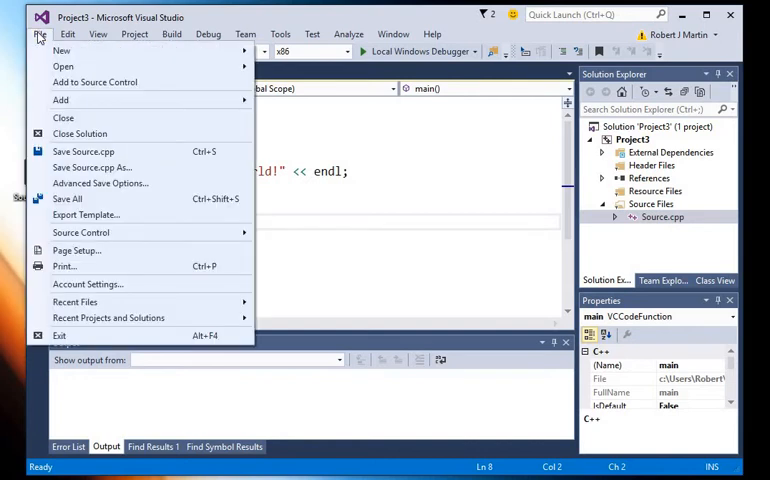
mouse_move(154, 172)
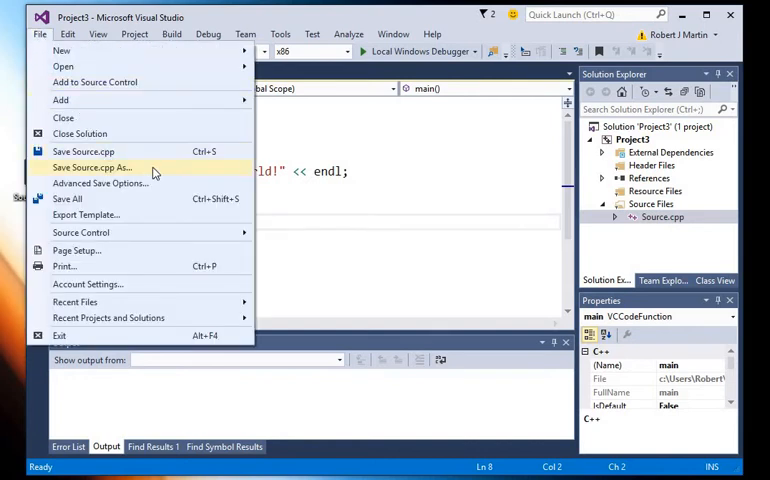
click(92, 168)
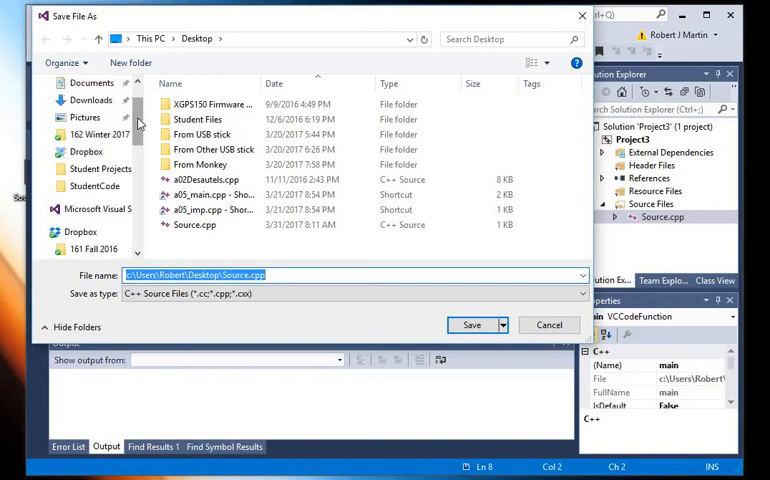
click(92, 82)
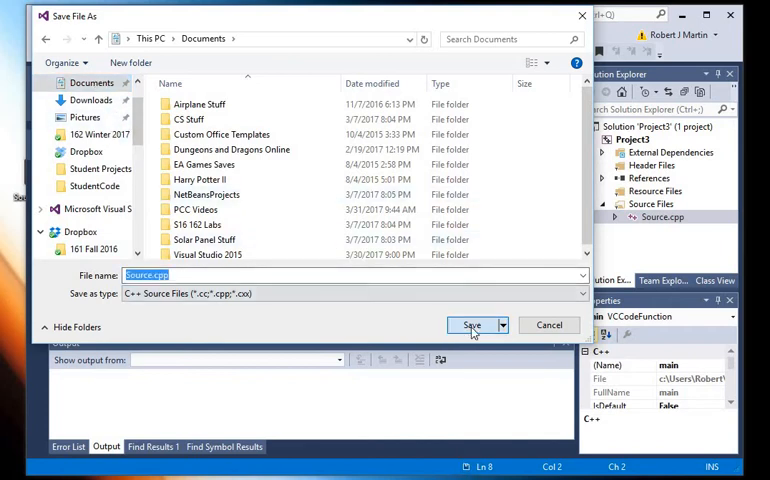
click(472, 324)
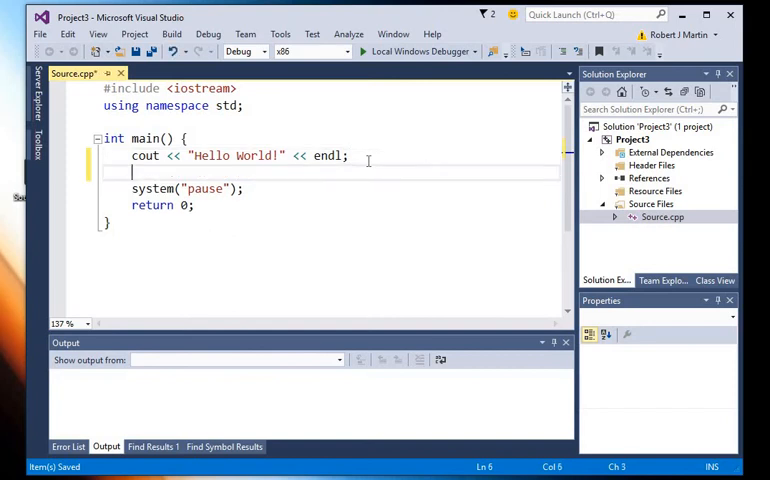
Step: Begin typing the second cout output line below the Hello World statement
text(cout << ")
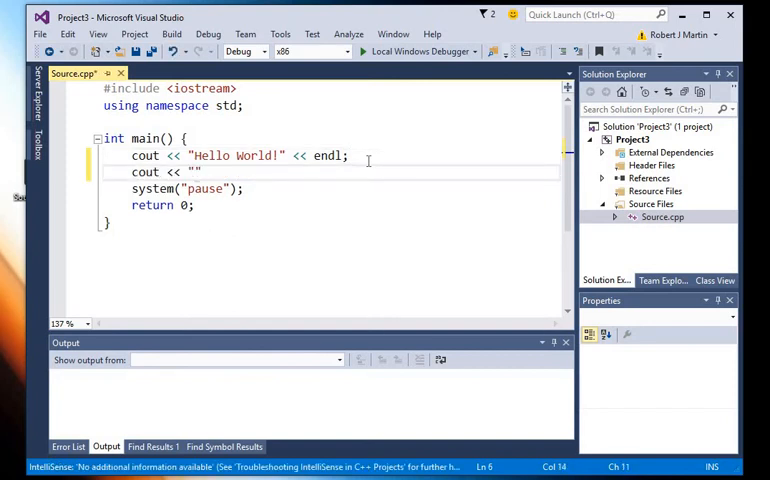
Step: Finish the line cout << "How are you?" << endl; under the Hello World output
text(How are you)
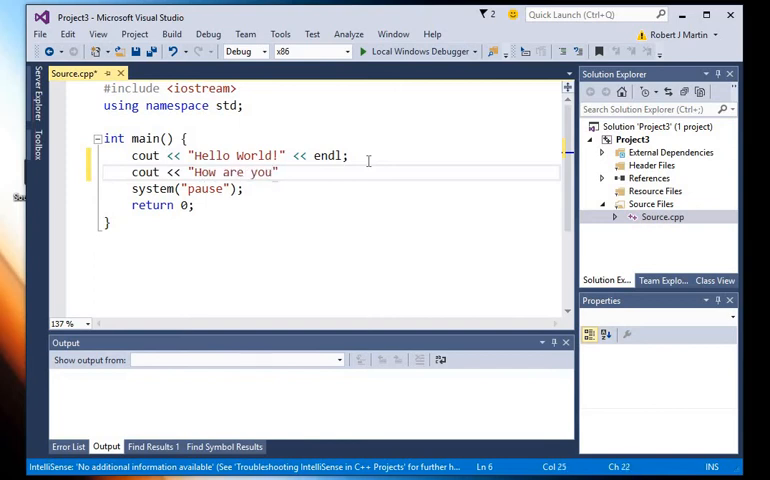
text(?)
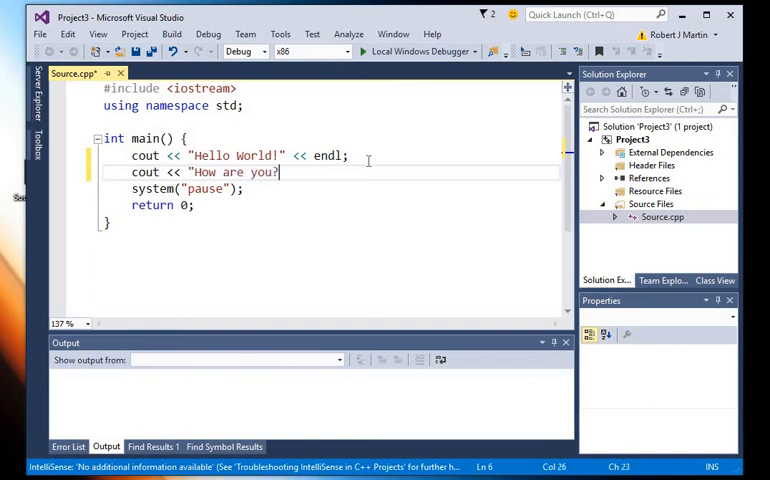
text(<< endl)
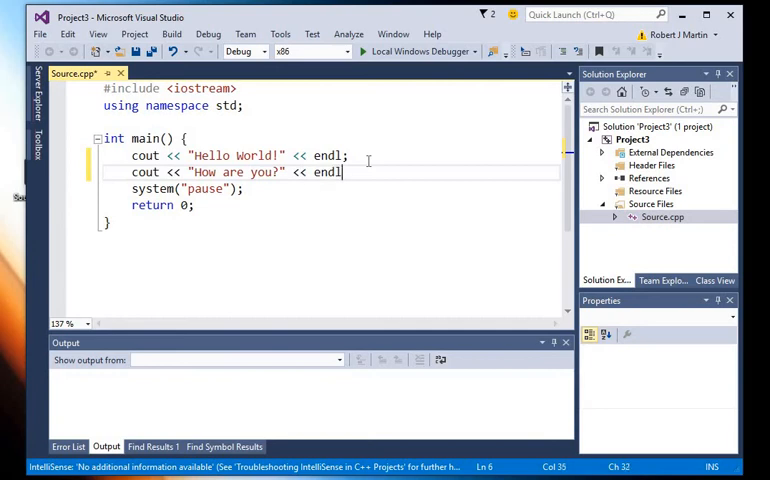
text(;)
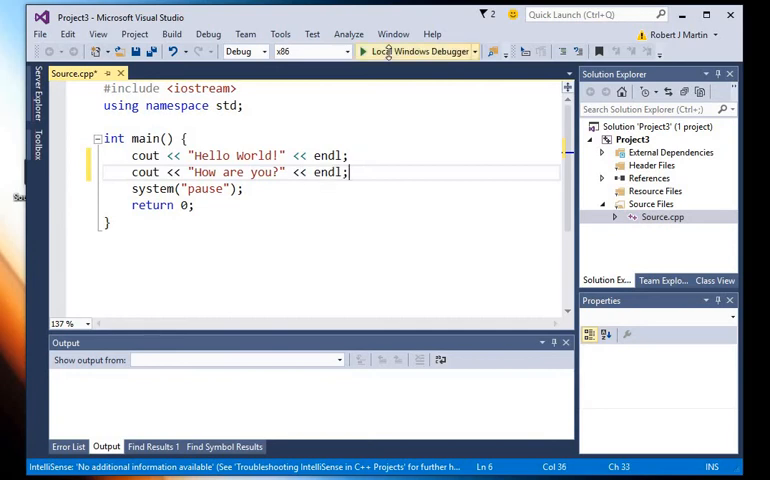
Step: Run Project3 with Local Windows Debugger, agreeing to build the out-of-date project
click(416, 52)
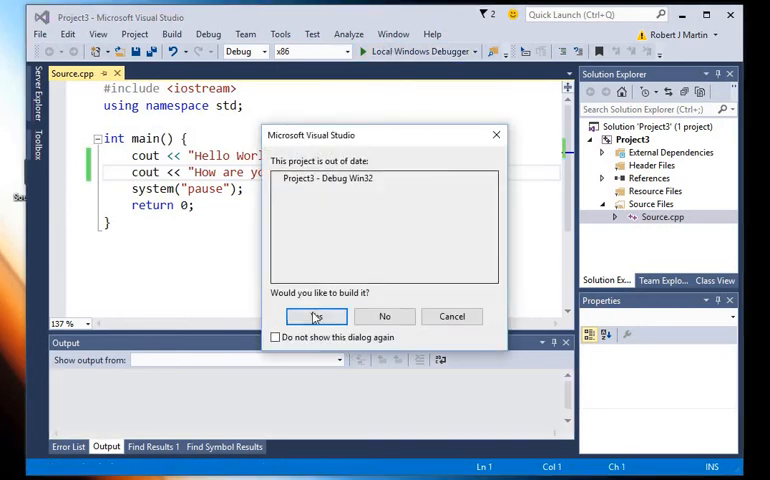
click(316, 316)
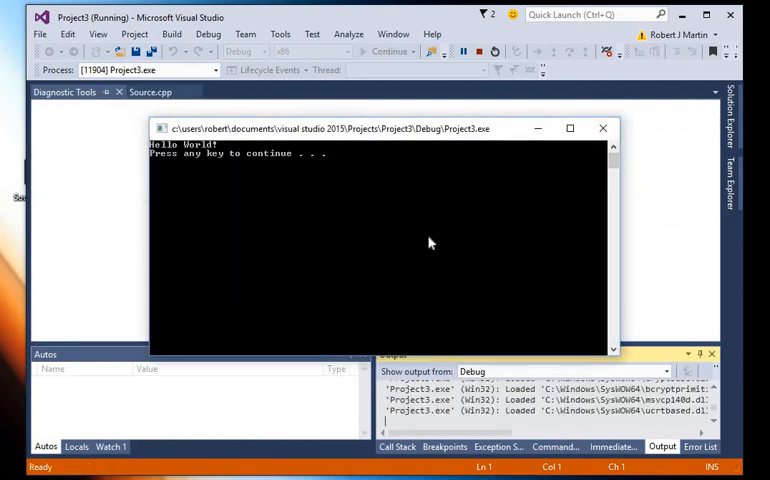
mouse_move(604, 128)
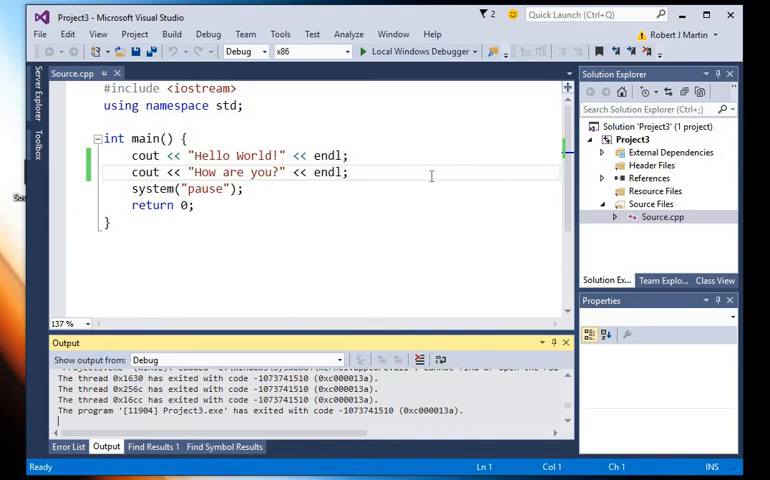
mouse_move(72, 72)
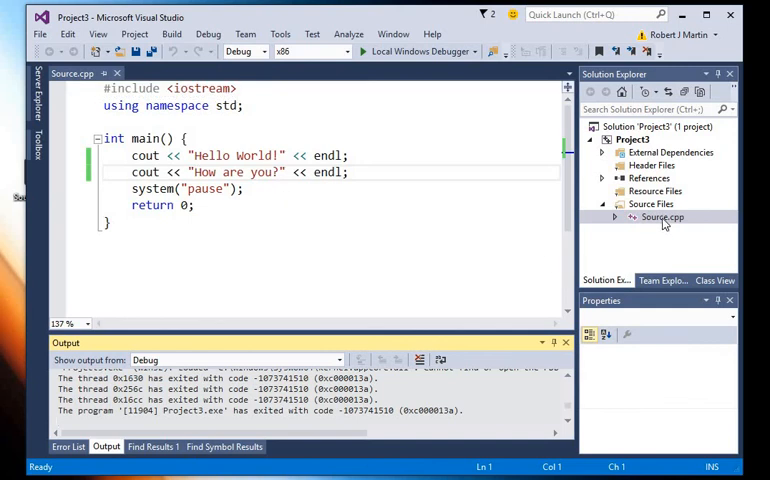
Step: Open Project3's own Source.cpp beside the Documents copy and select all of its code
click(662, 216)
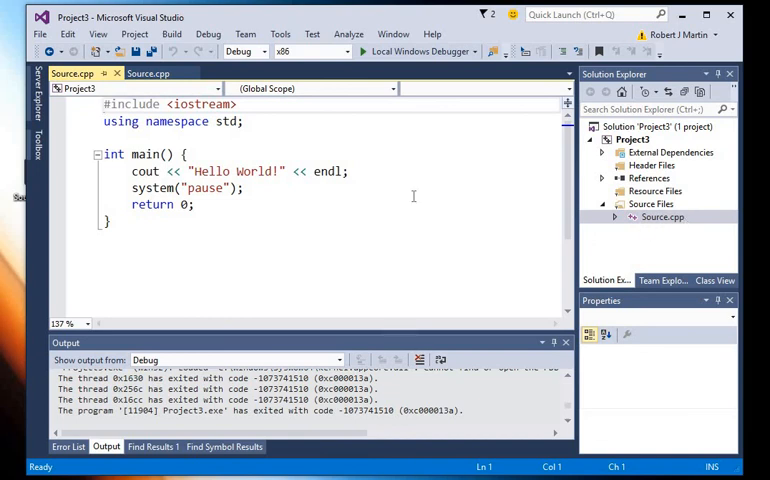
mouse_move(148, 72)
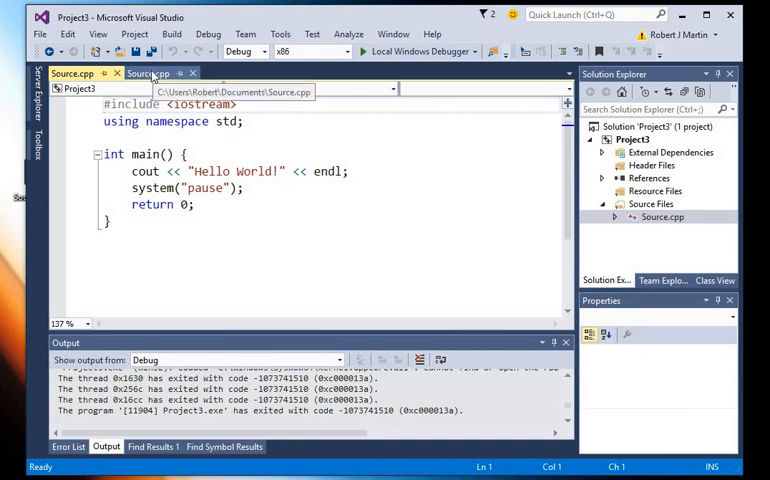
click(72, 72)
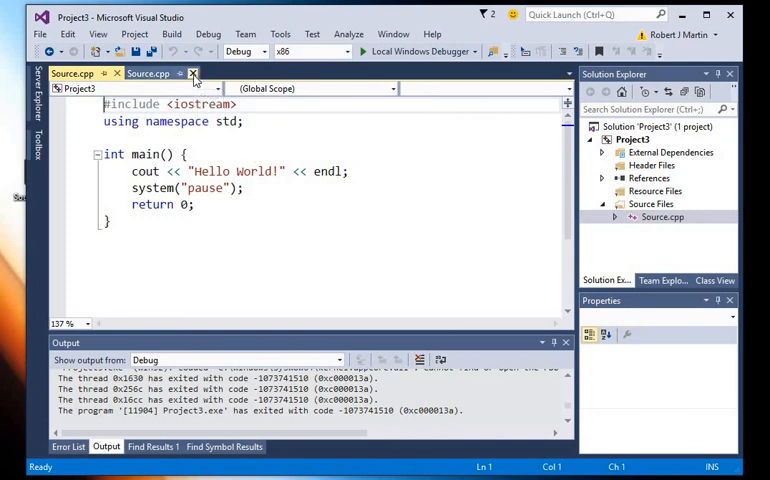
click(192, 72)
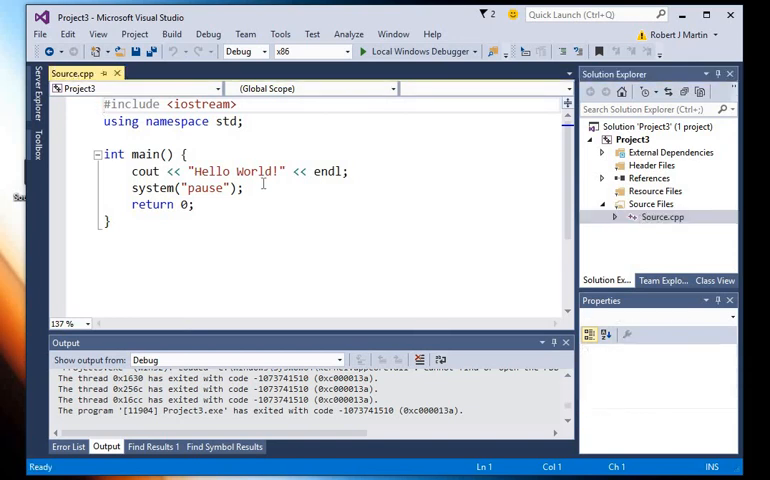
key(ctrl+a)
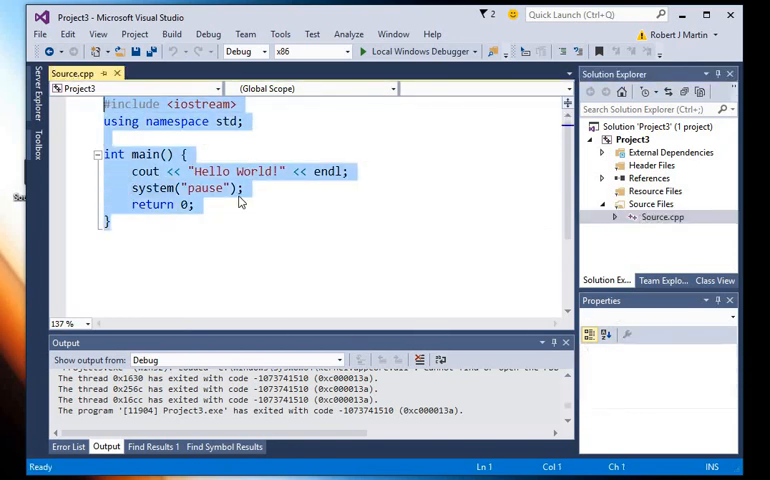